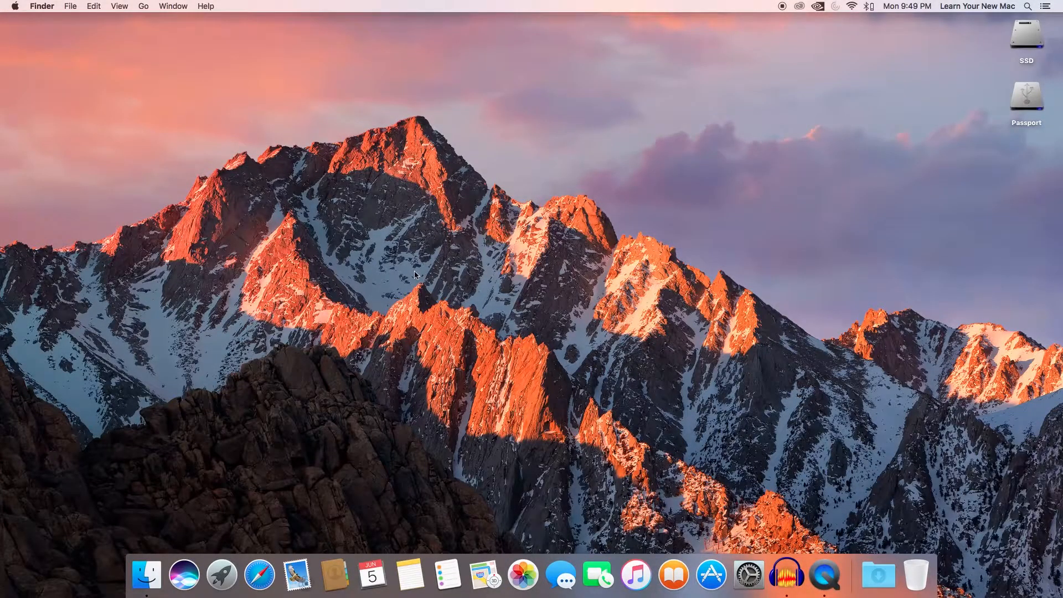
Launch Mail from the Dock to view the 294-message Inbox
click(298, 575)
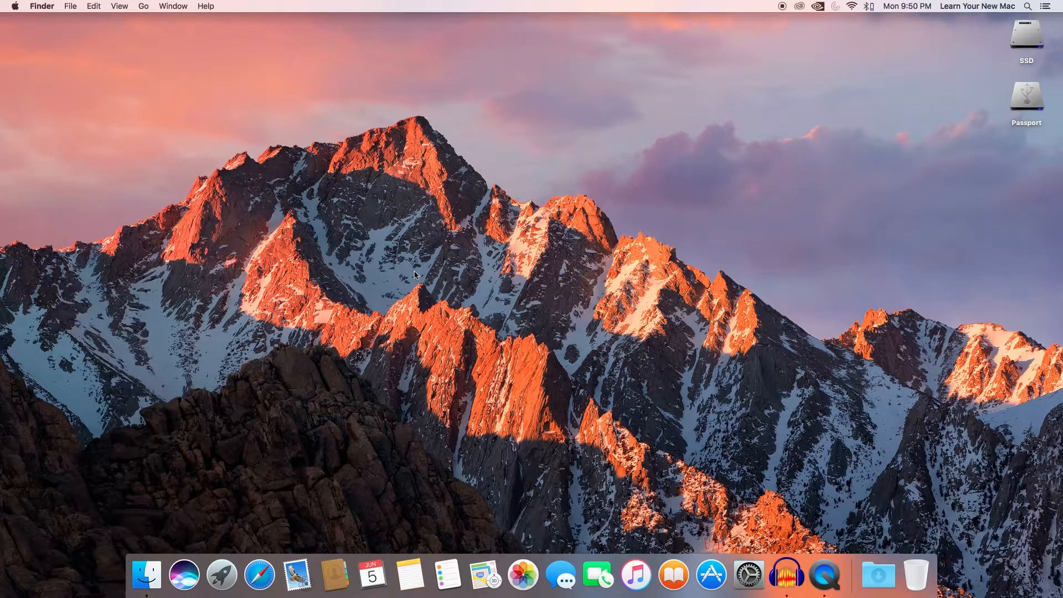
mouse_move(297, 574)
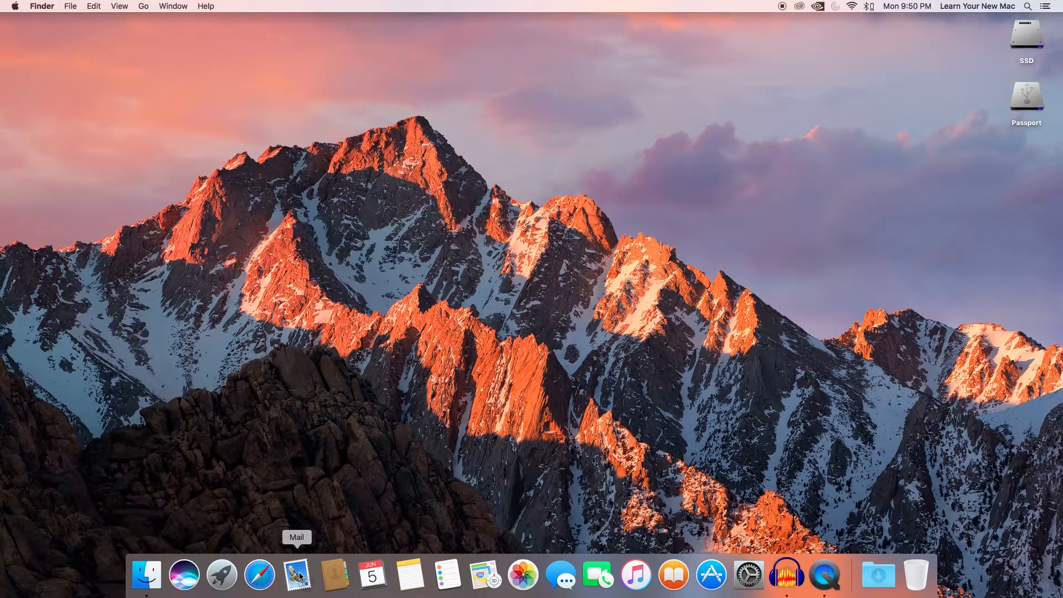
click(297, 575)
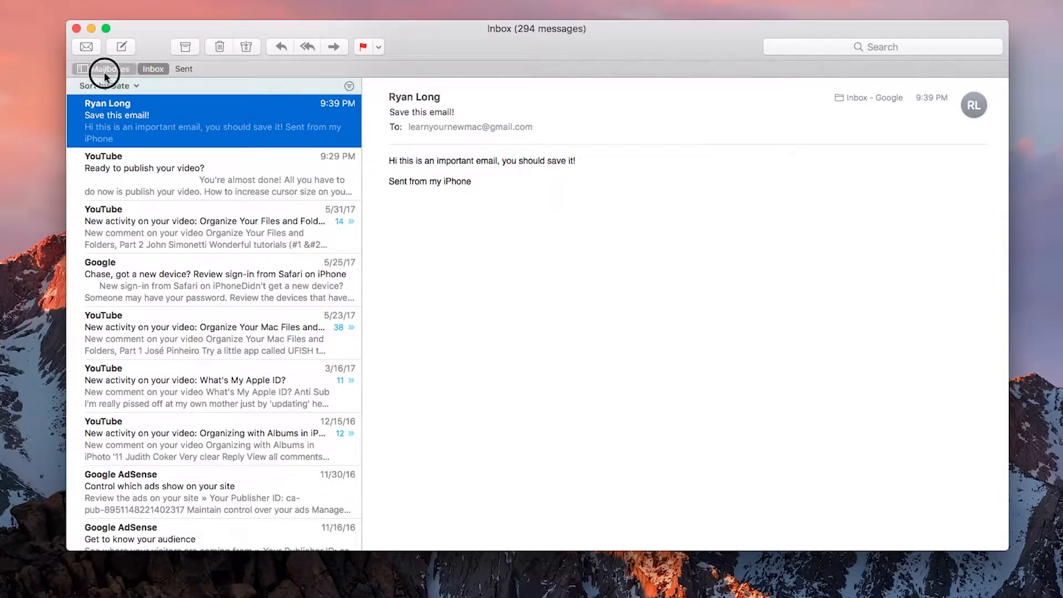
Show the Mailboxes sidebar listing Inbox, Sent and the Google folders
click(82, 68)
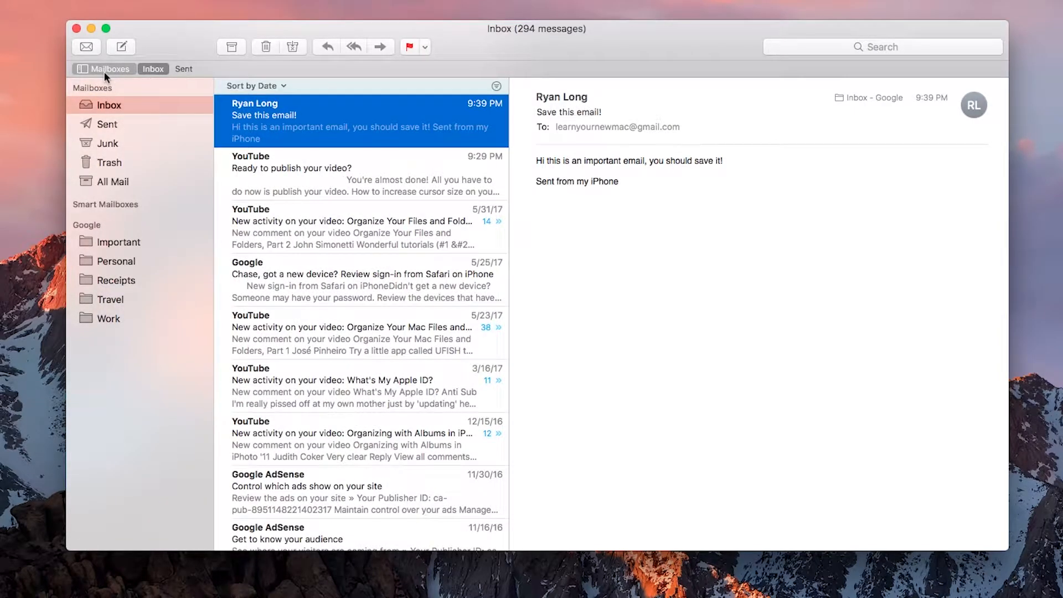
mouse_move(115, 163)
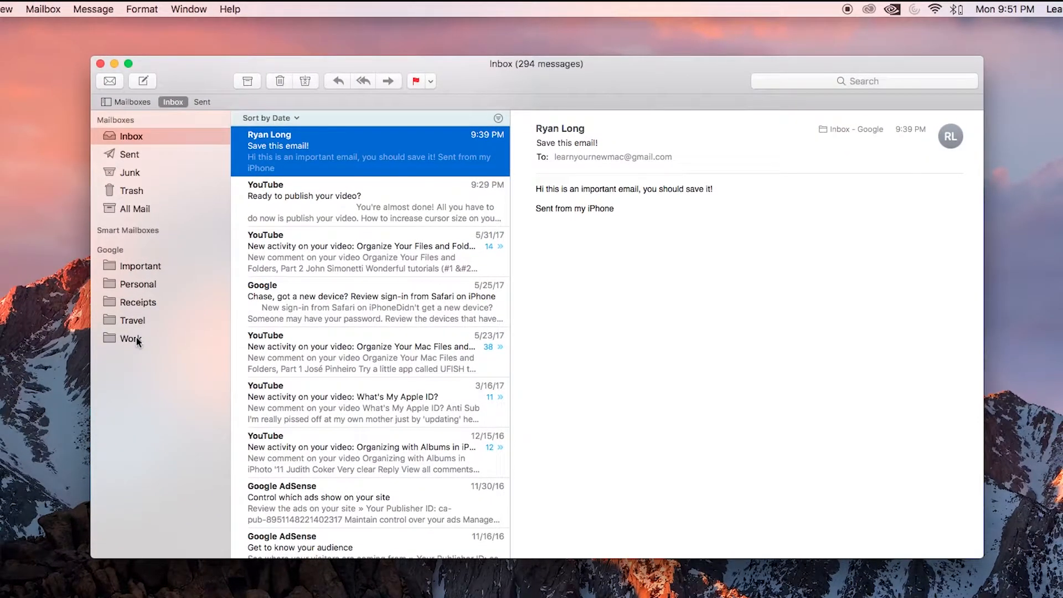
mouse_move(42, 9)
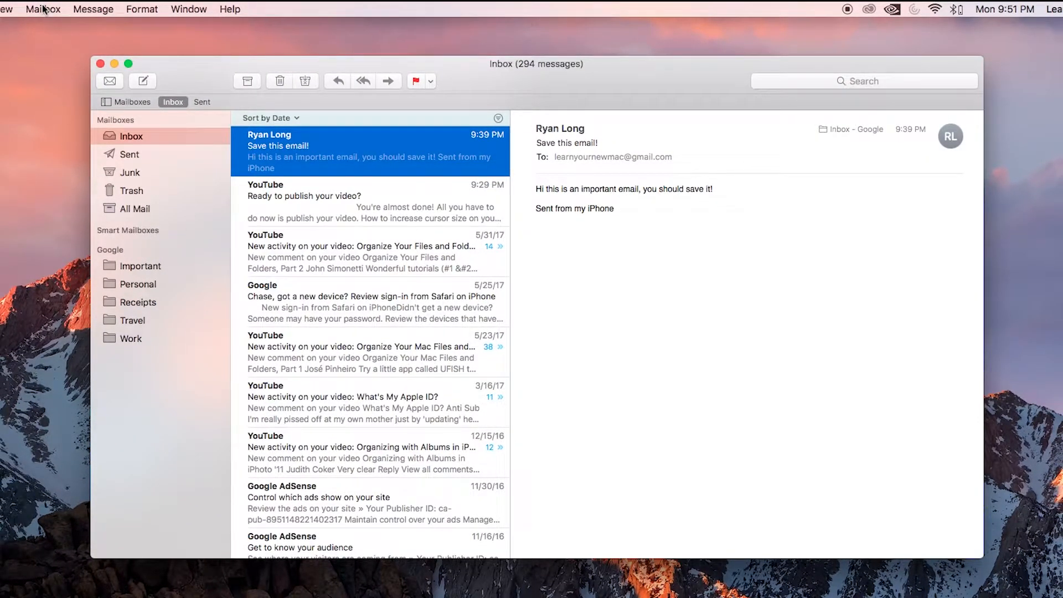
Open the New Mailbox dialog from the Mailbox menu with Google as location
click(43, 9)
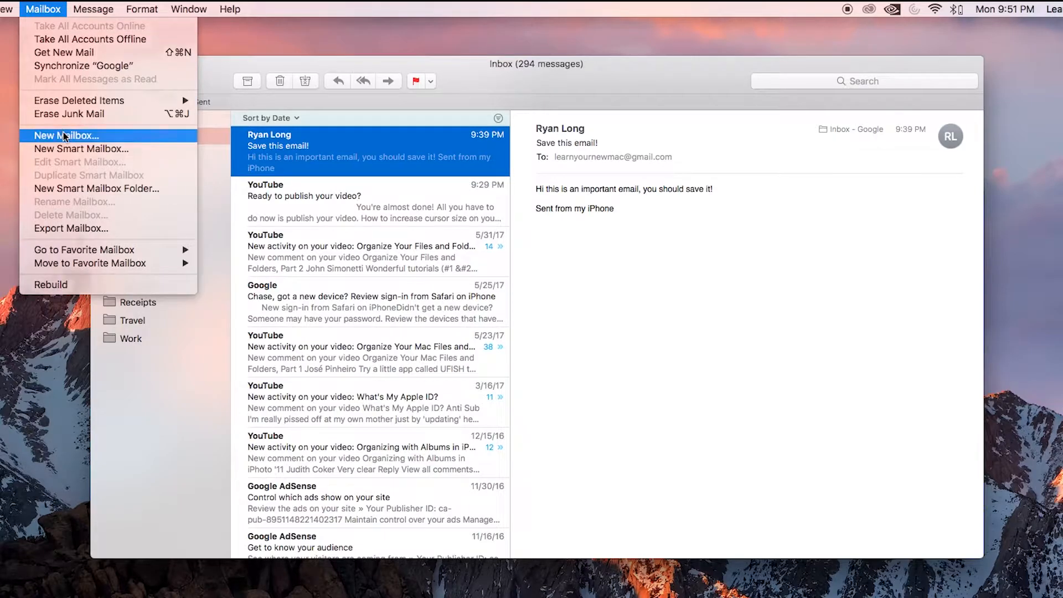
click(65, 136)
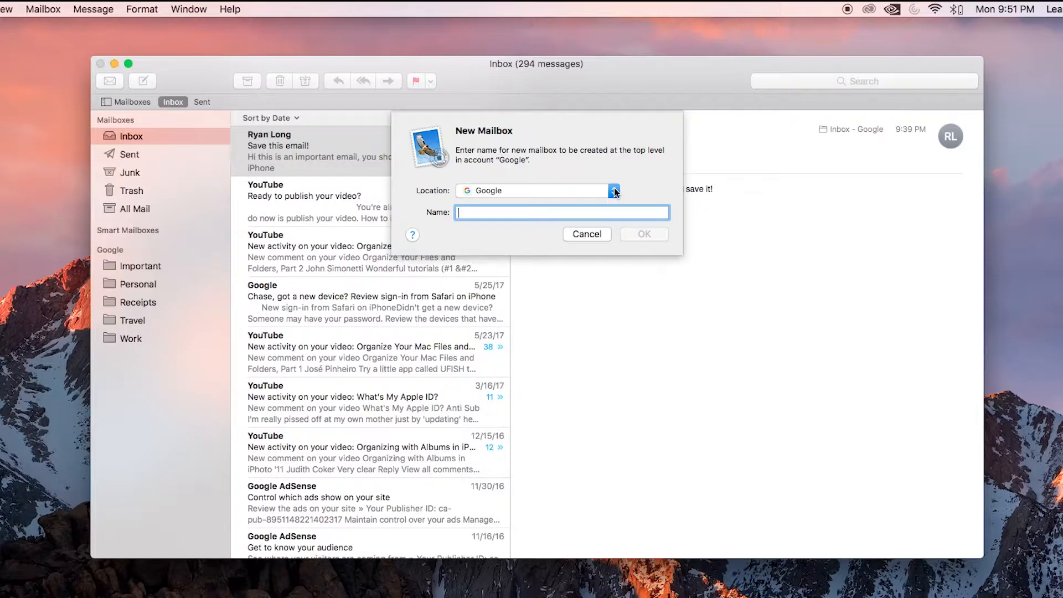
click(613, 191)
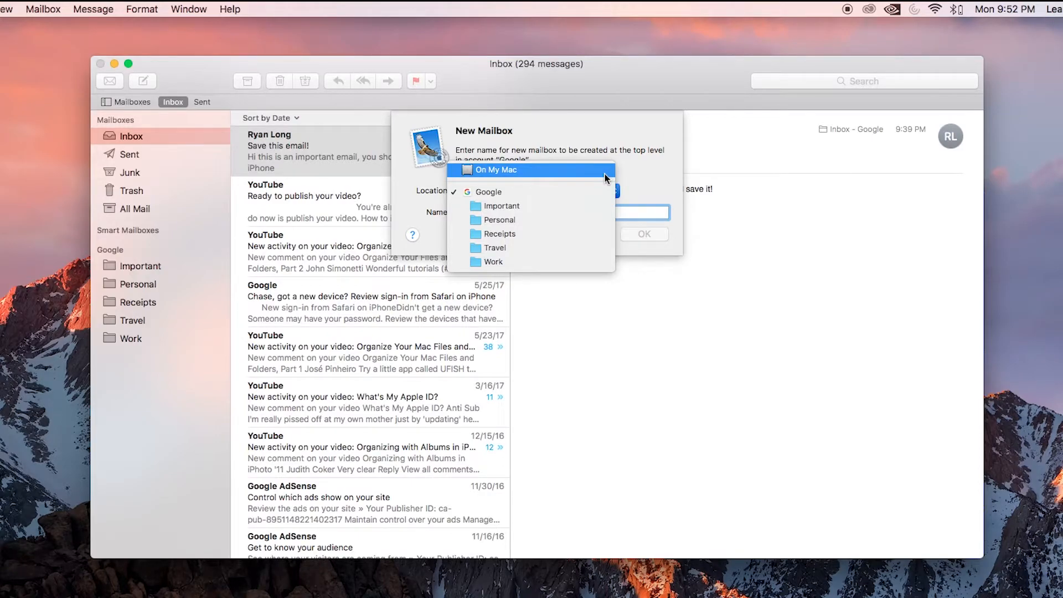
click(487, 191)
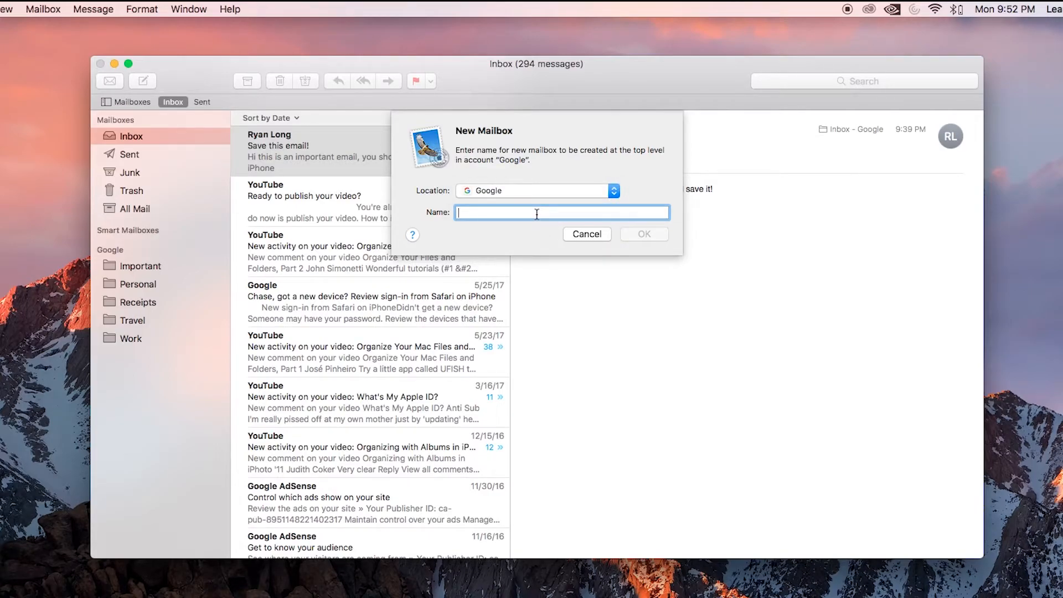
Name the new Google mailbox 'Emails from YouTube' and confirm with OK
text(Emails from)
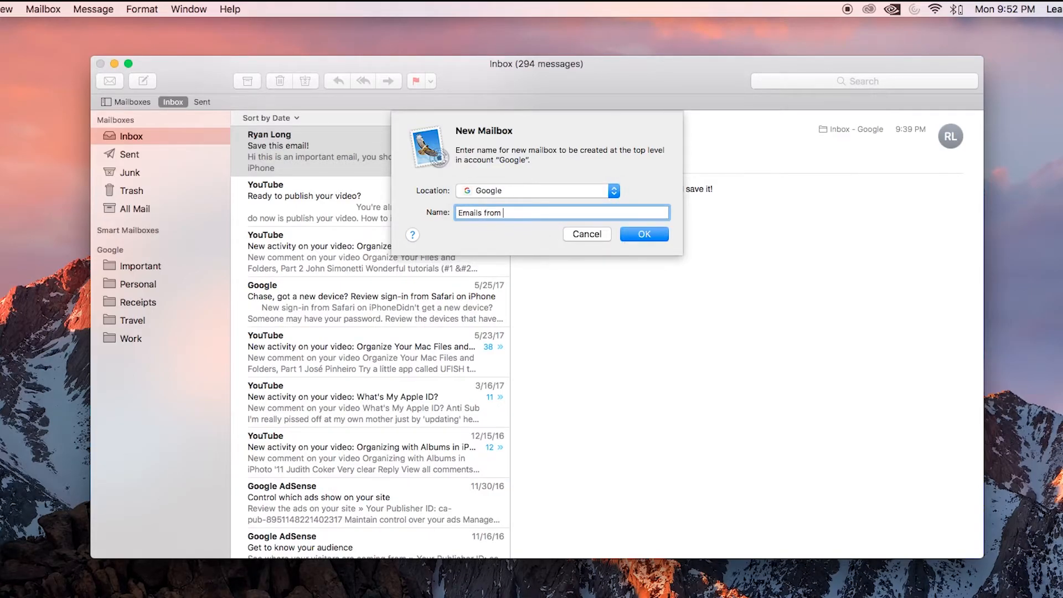
text(YouTube)
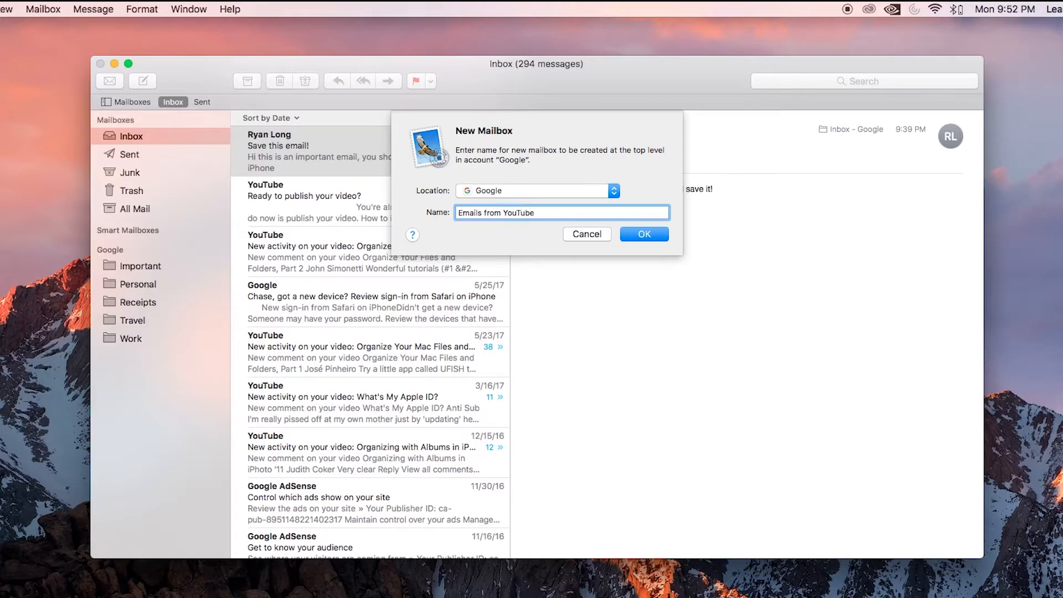
click(644, 233)
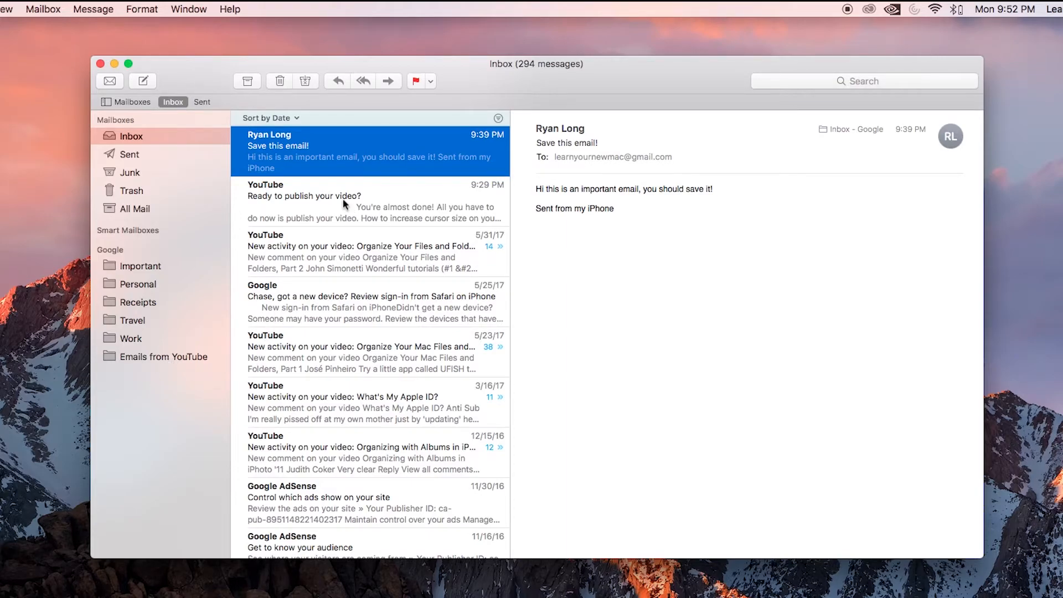
mouse_move(365, 222)
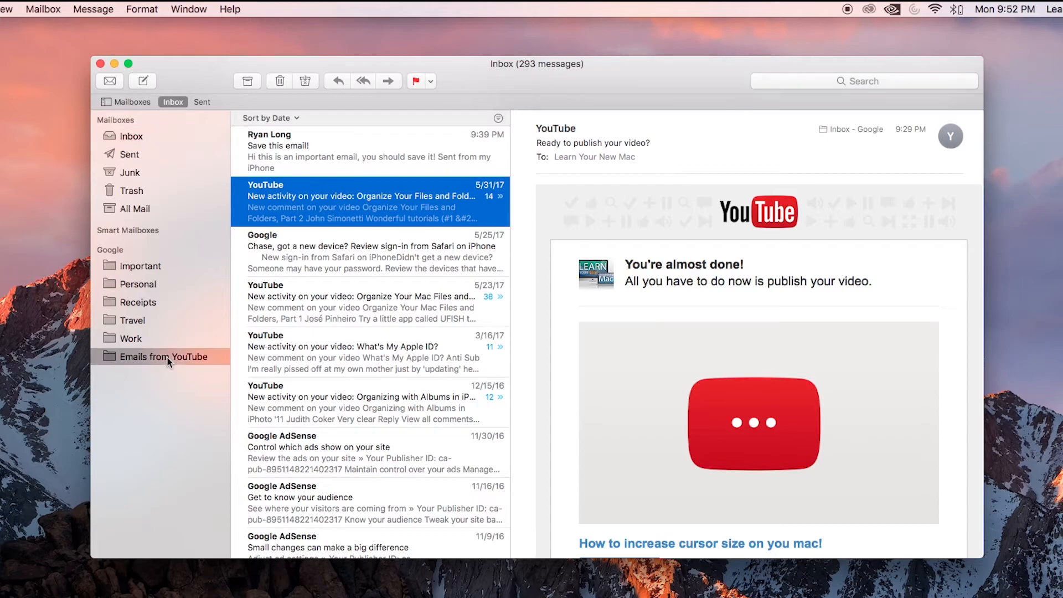
Check the 'Ready to publish your video?' email is in Emails from YouTube, then return to Inbox
click(163, 357)
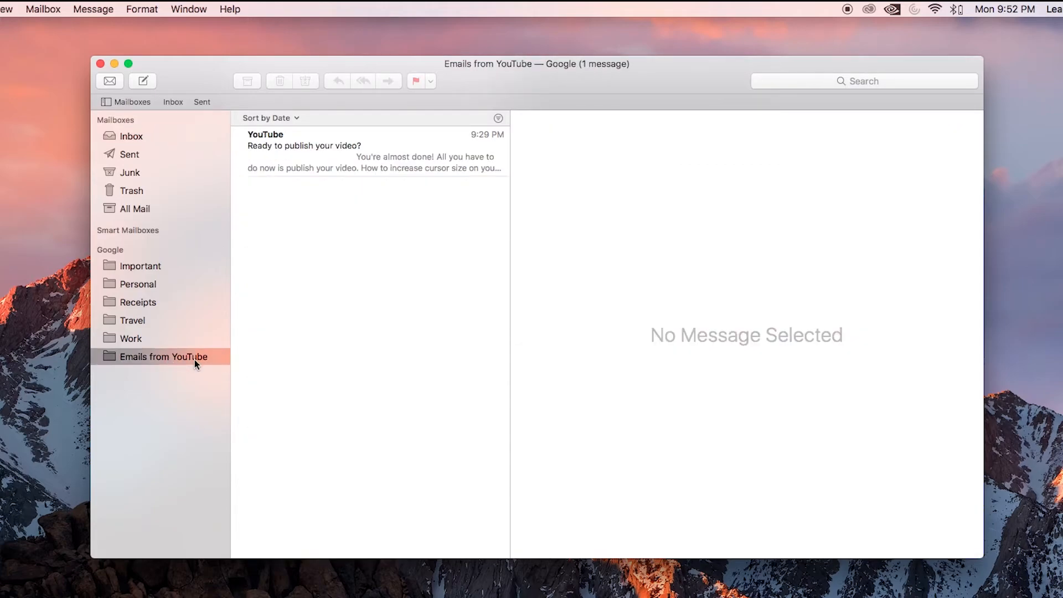
mouse_move(145, 139)
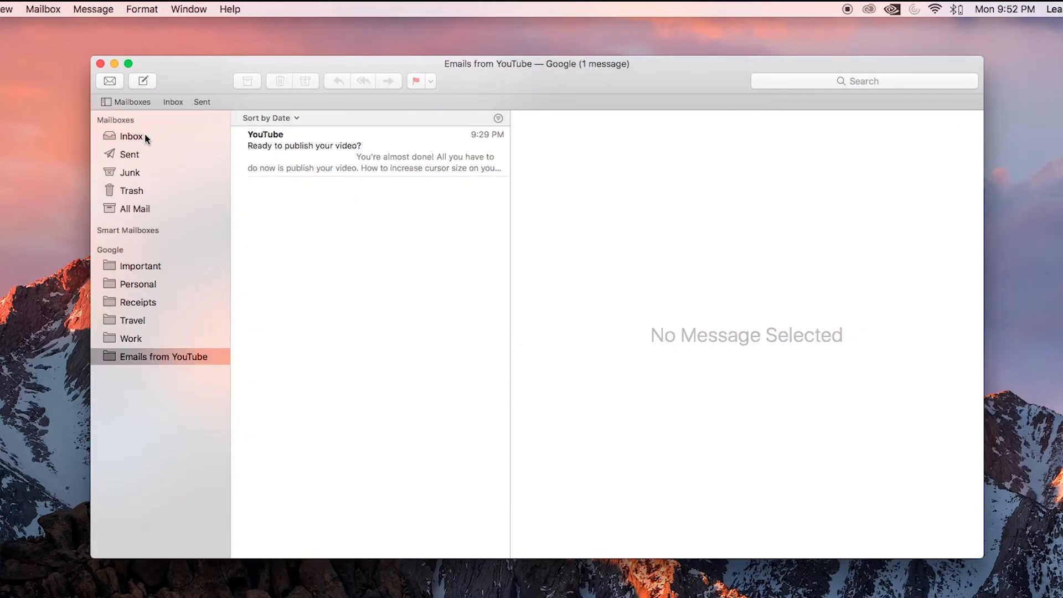
click(131, 136)
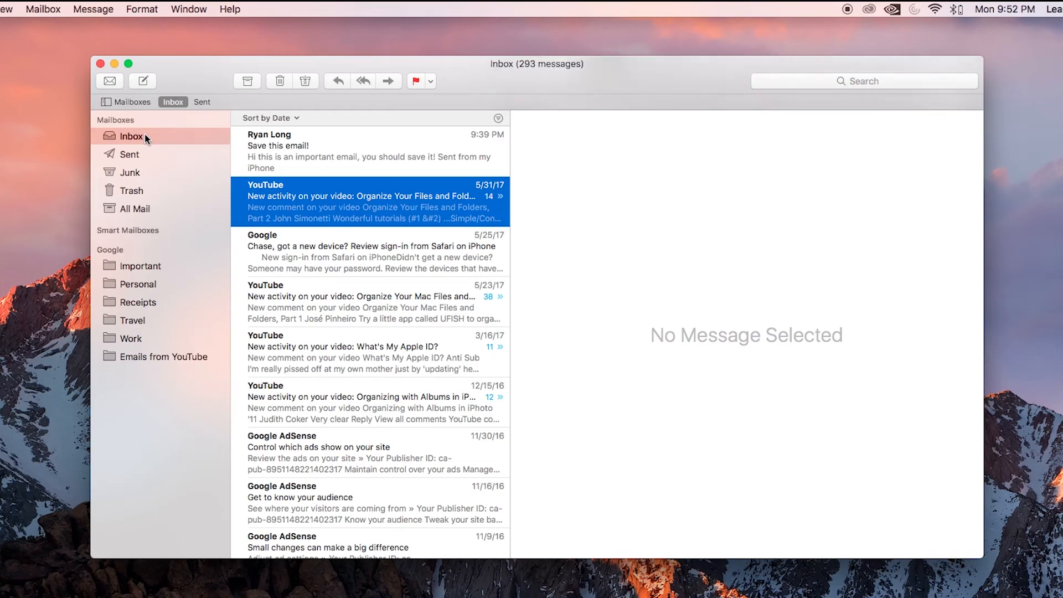
click(372, 201)
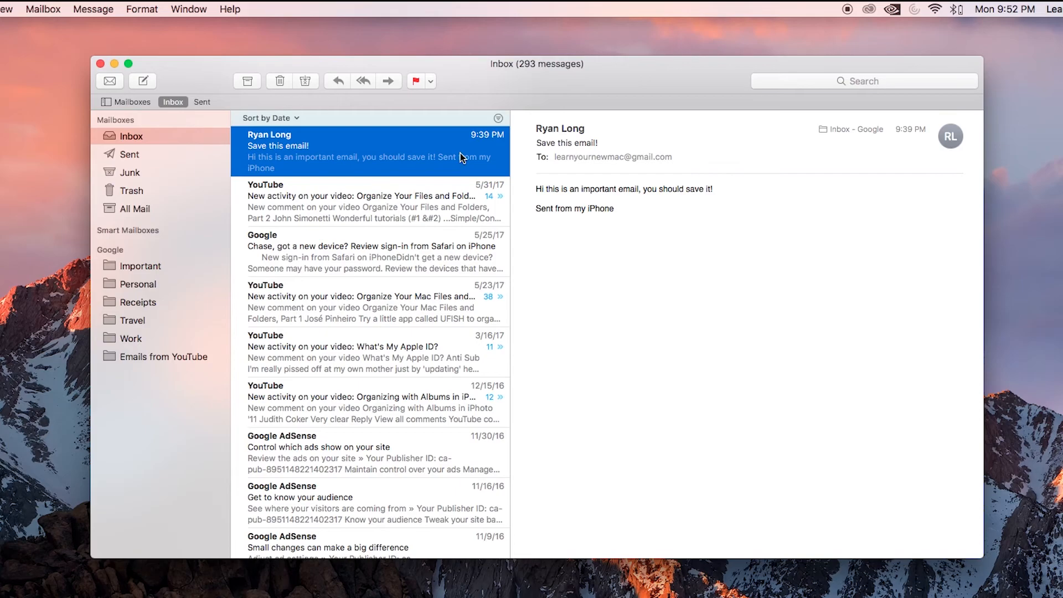
mouse_move(365, 140)
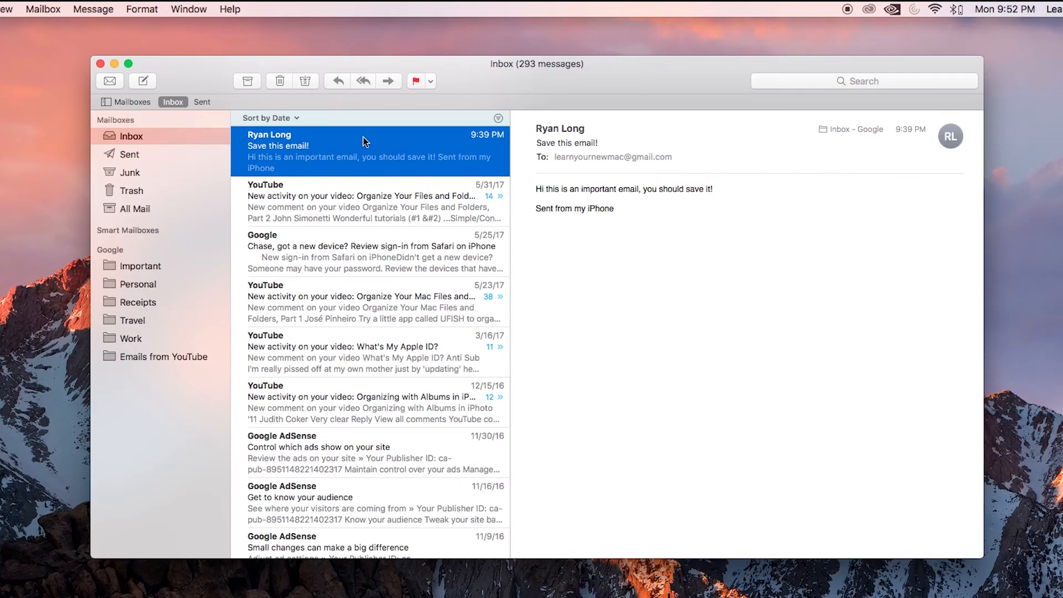
click(278, 81)
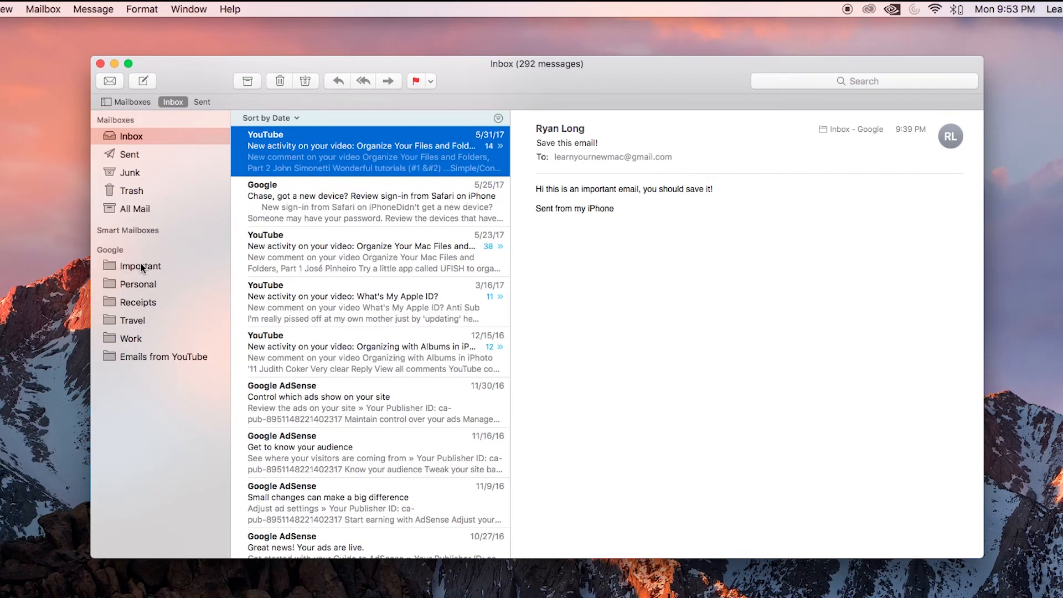